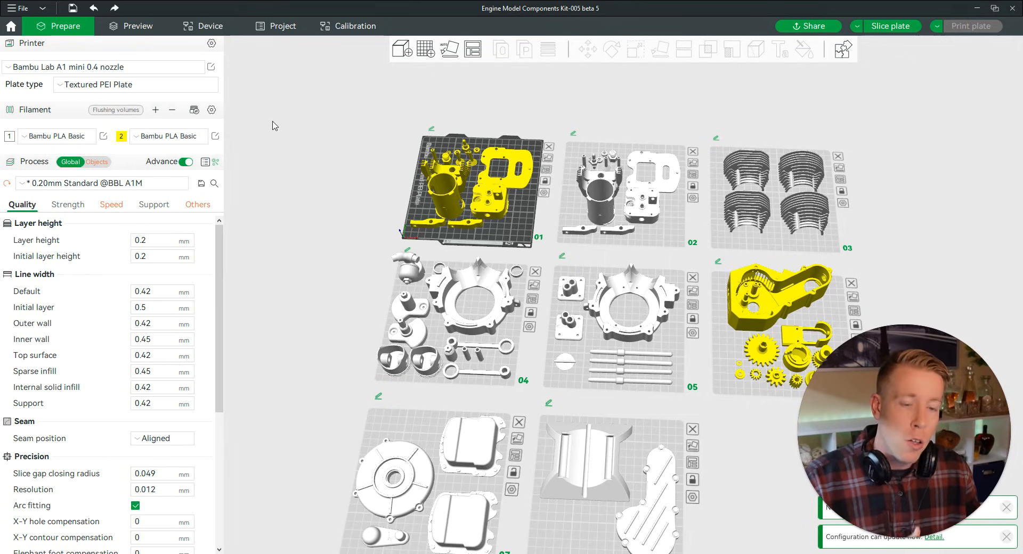
pyautogui.moveTo(321, 160)
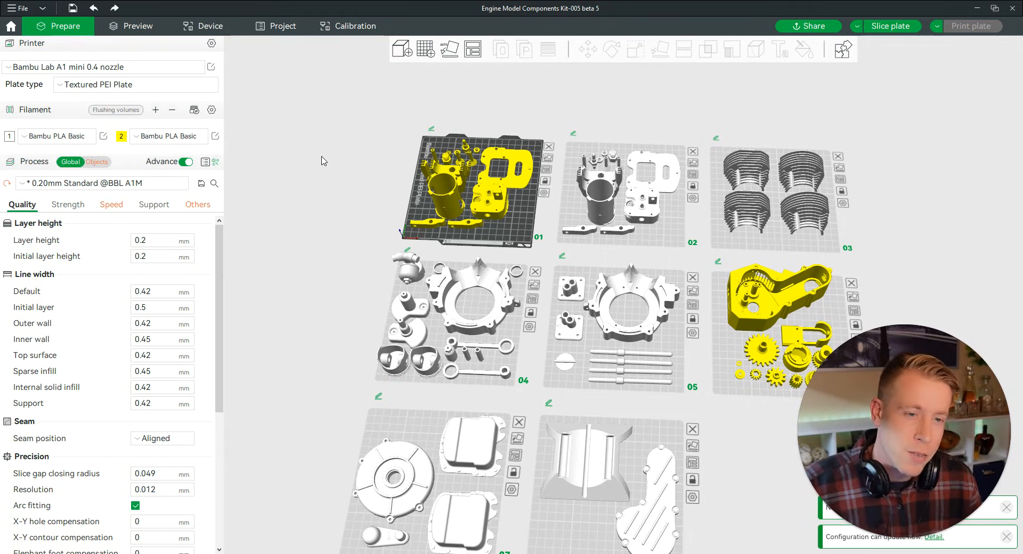
pyautogui.moveTo(329, 165)
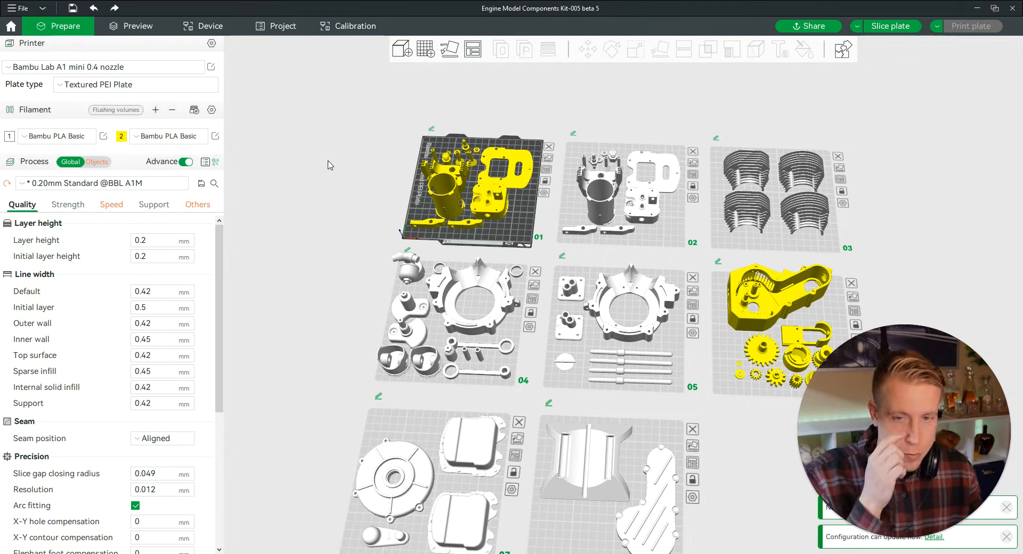
pyautogui.moveTo(315, 172)
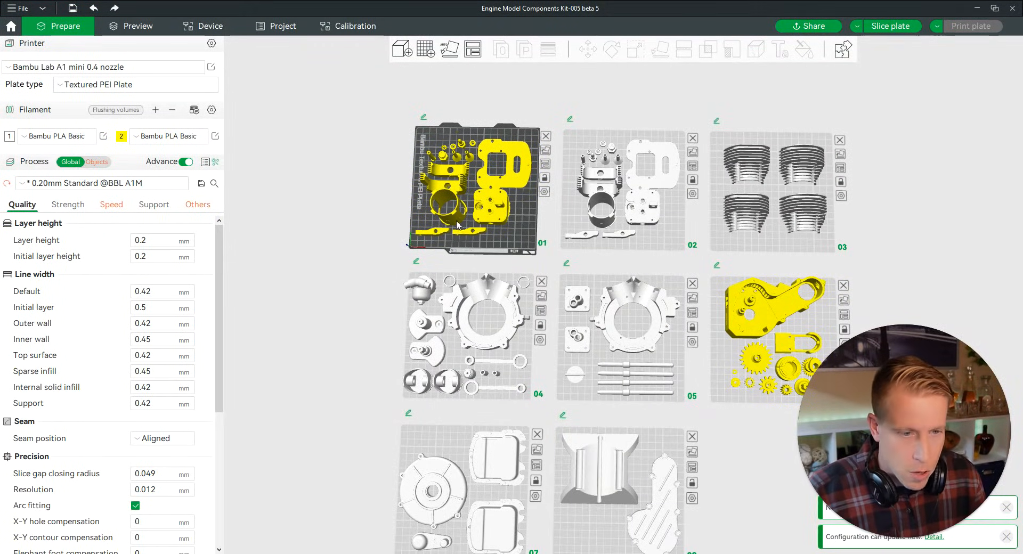
pyautogui.moveTo(499, 181)
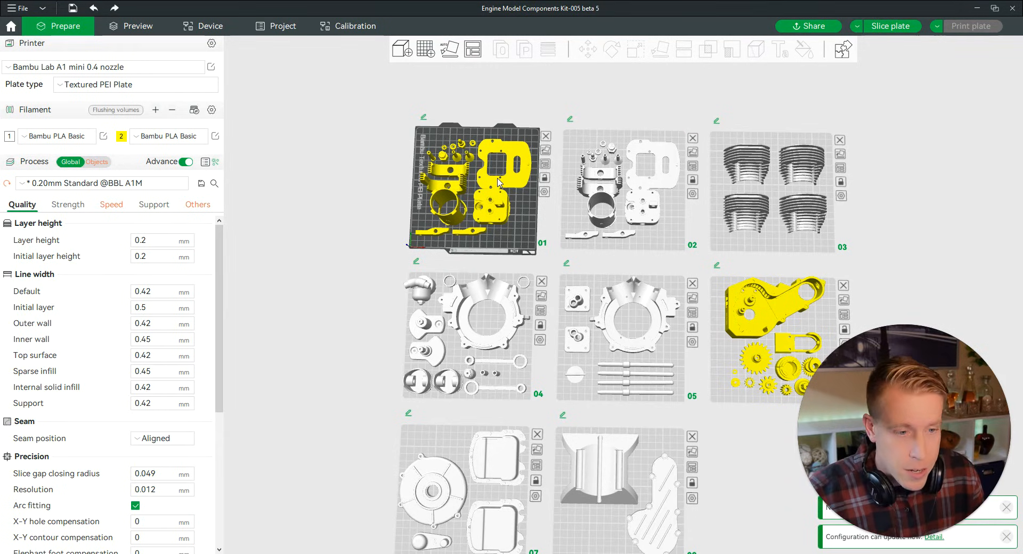
pyautogui.moveTo(416, 153)
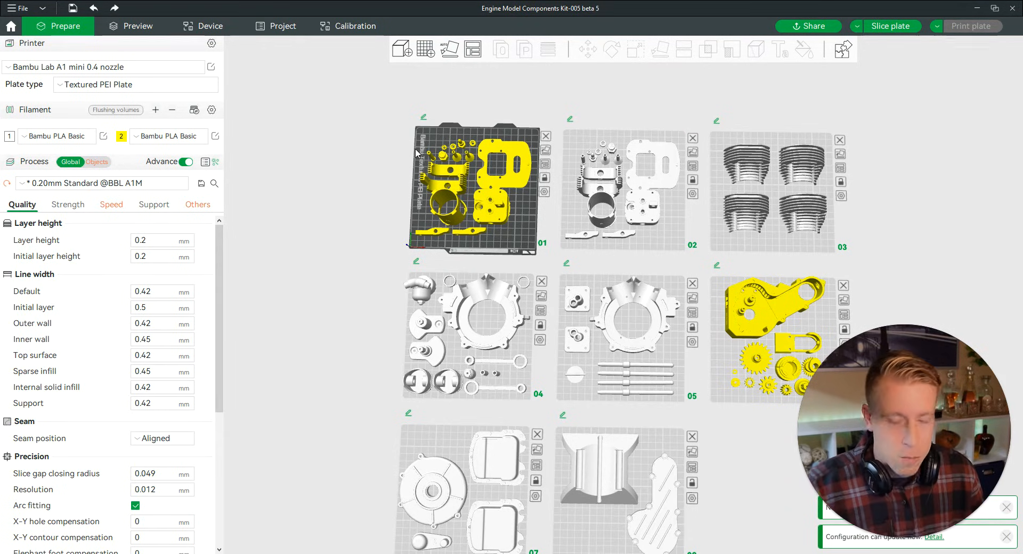
pyautogui.moveTo(493, 163)
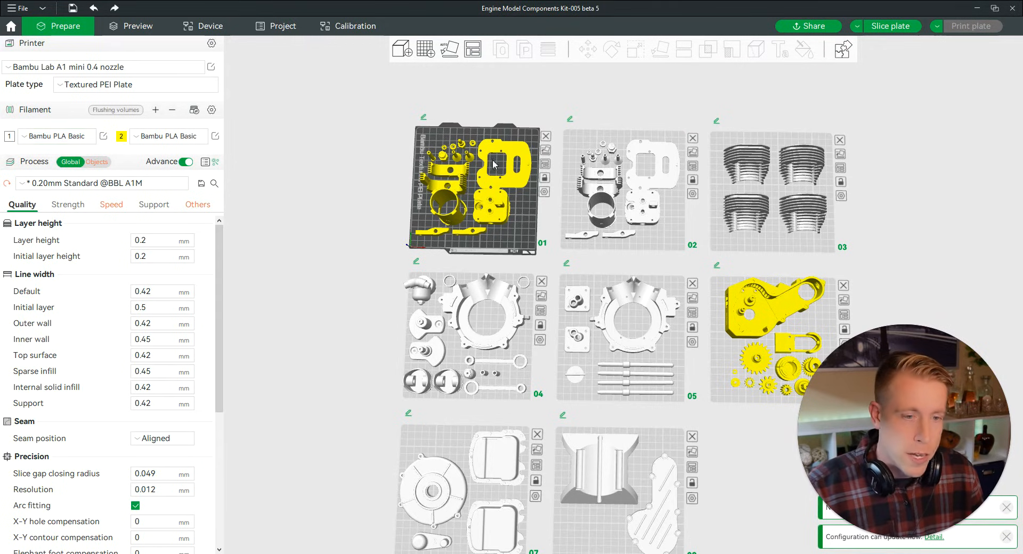
pyautogui.moveTo(345, 100)
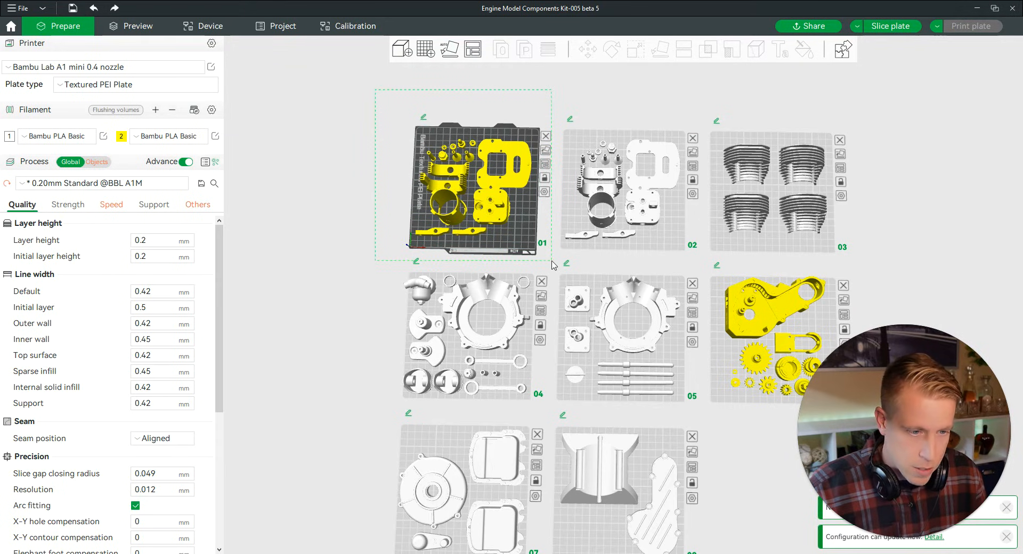
# Step: Select all fifteen engine parts sitting on plate 01
pyautogui.click(486, 182)
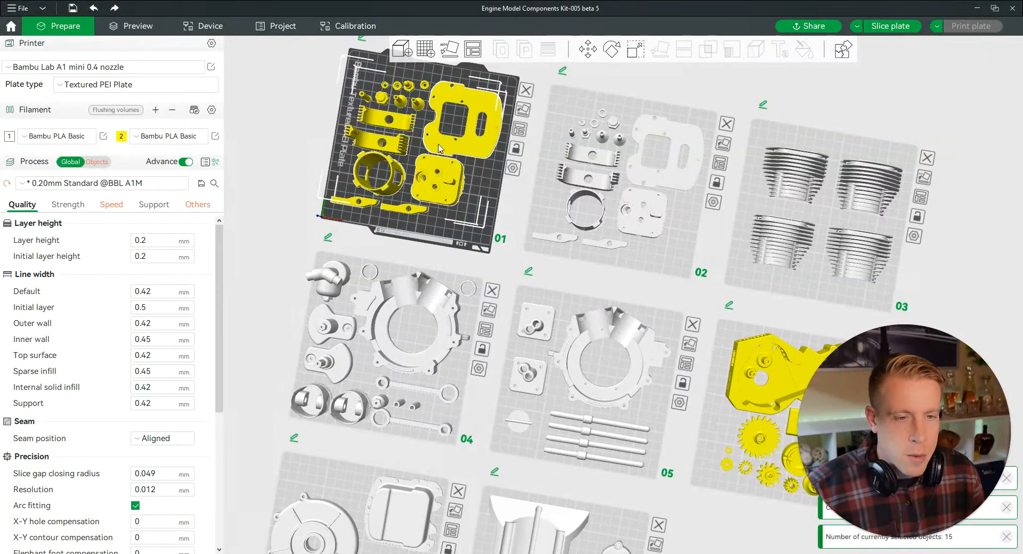
# Step: Assign Filament 1 (white) to the fifteen selected plate 01 parts via the context menu
pyautogui.rightClick(438, 147)
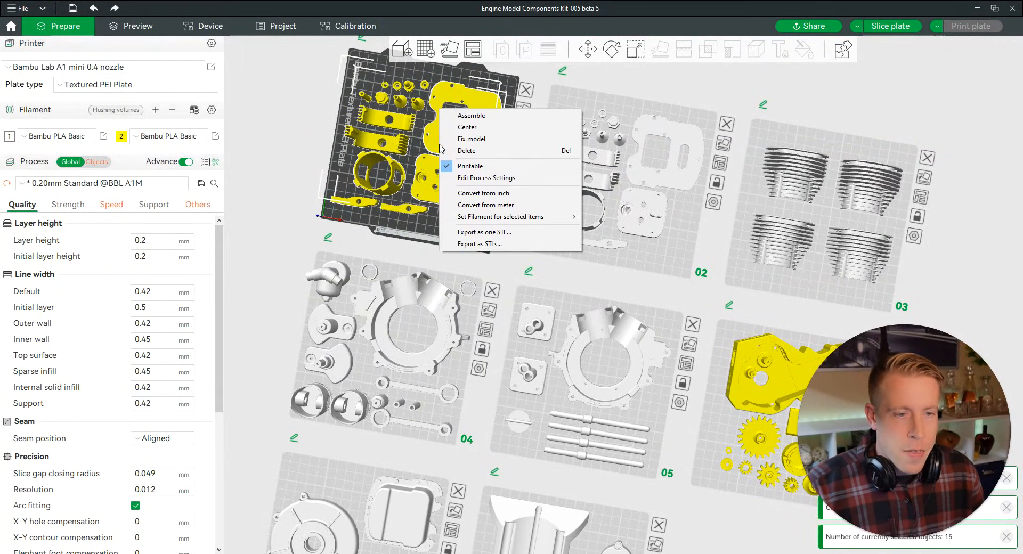
pyautogui.moveTo(495, 205)
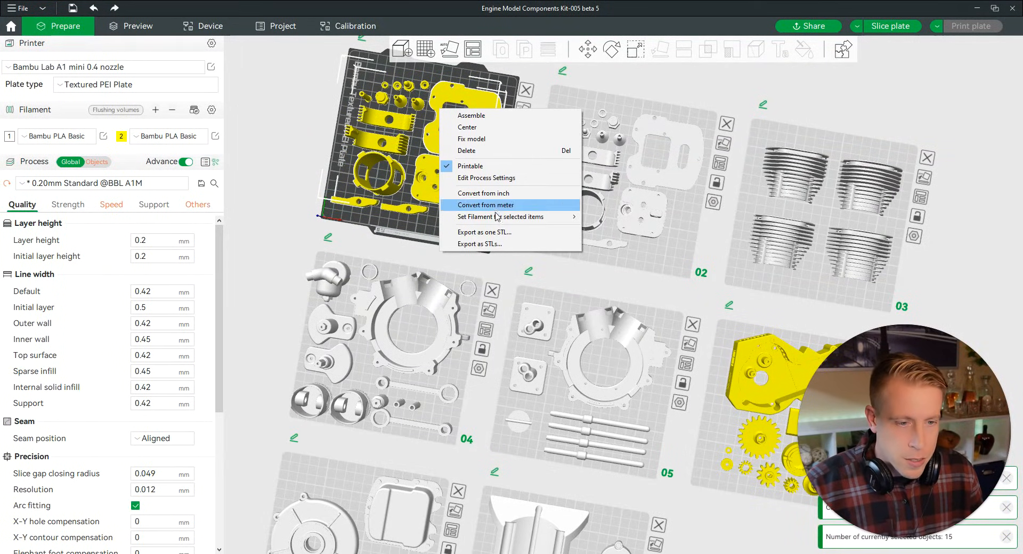
pyautogui.moveTo(499, 216)
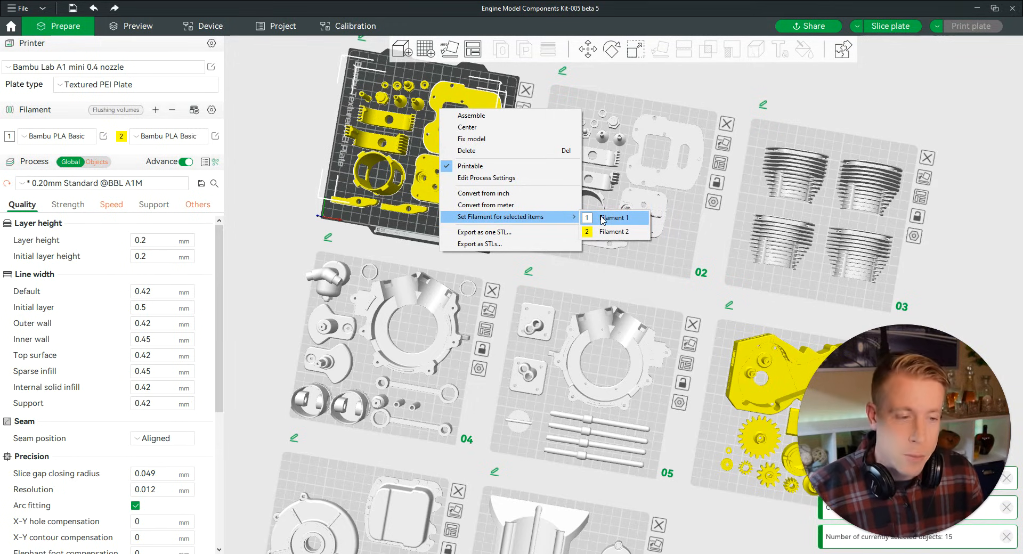
pyautogui.click(612, 217)
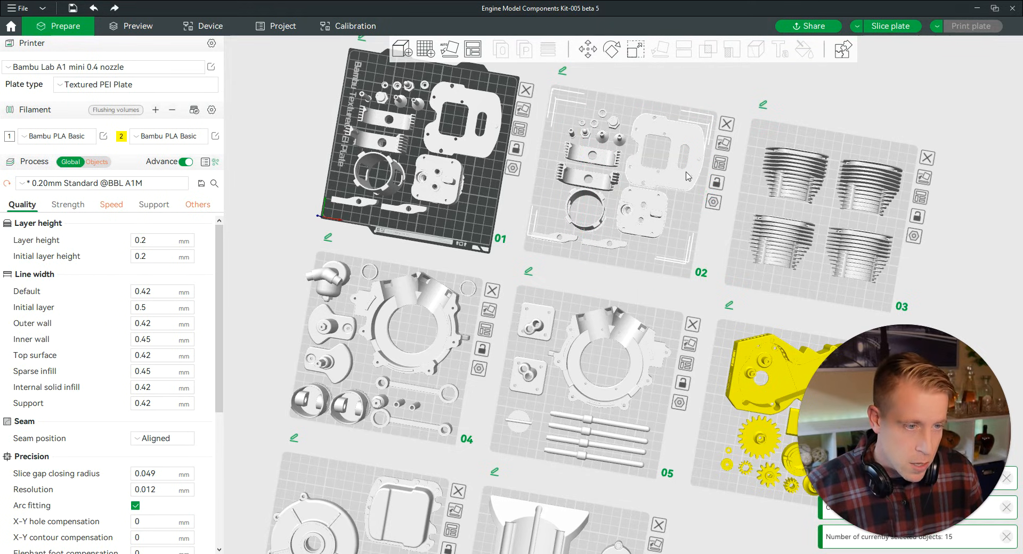
# Step: Assign Filament 2 (yellow) to the plate 02 parts, leaving plate 01 white
pyautogui.rightClick(685, 176)
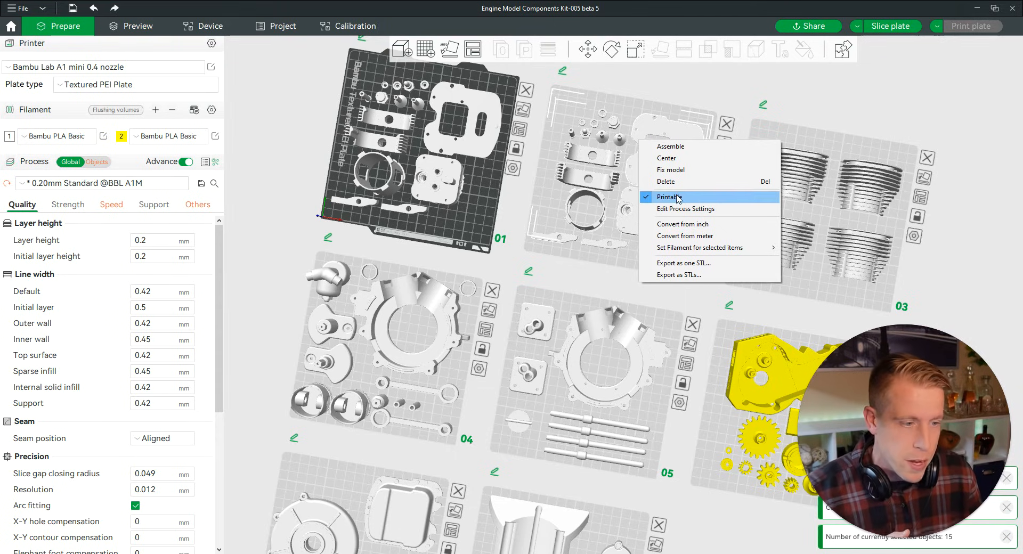
pyautogui.moveTo(700, 247)
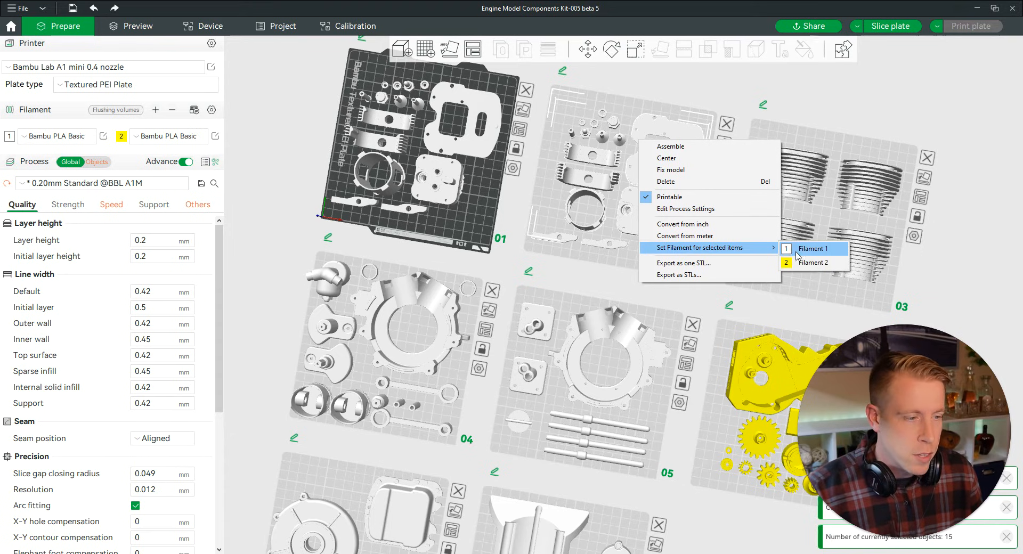
pyautogui.click(812, 249)
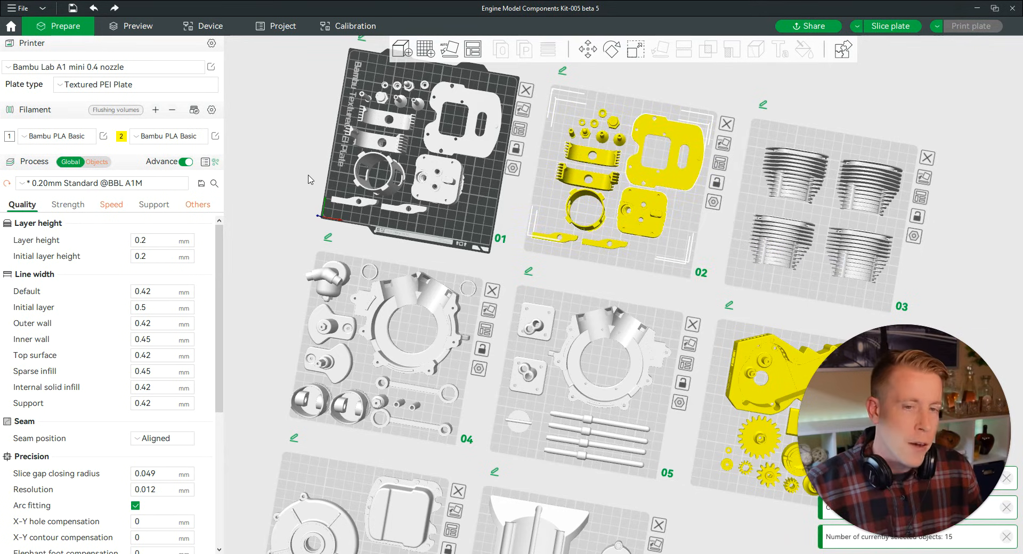